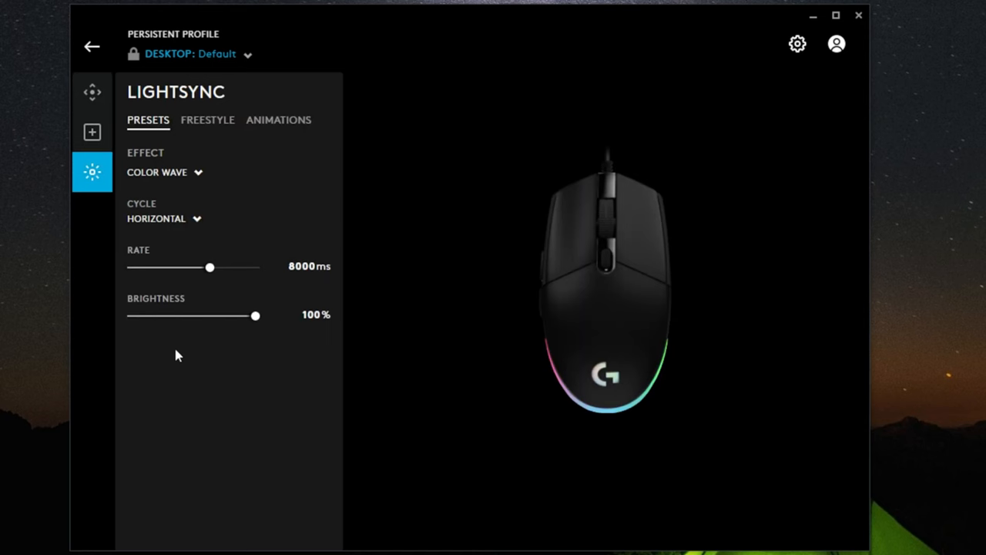
Show the G203's per-zone Freestyle colours, then its Animations settings with Ocean Wave
{"action": "left_click", "coordinate": [206, 121]}
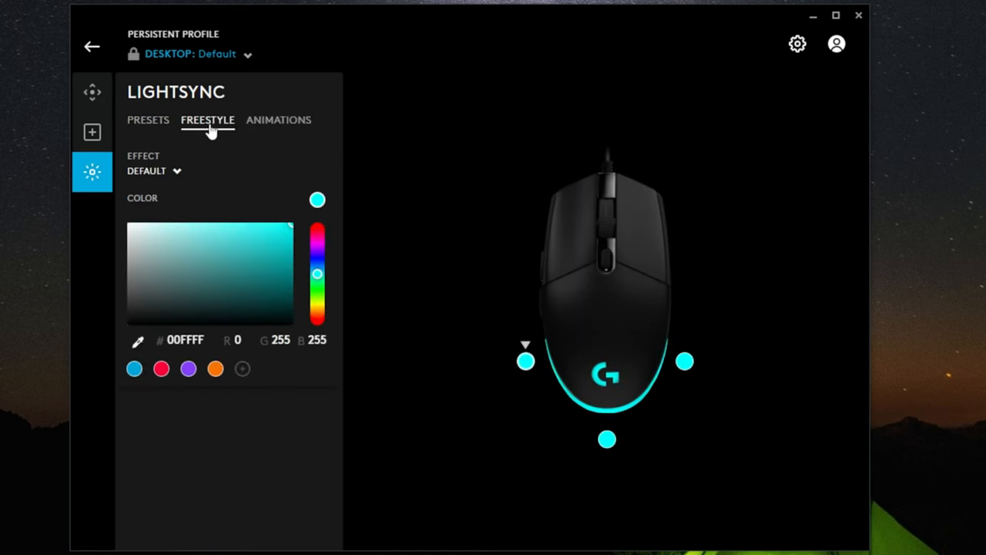
{"action": "mouse_move", "coordinate": [250, 126]}
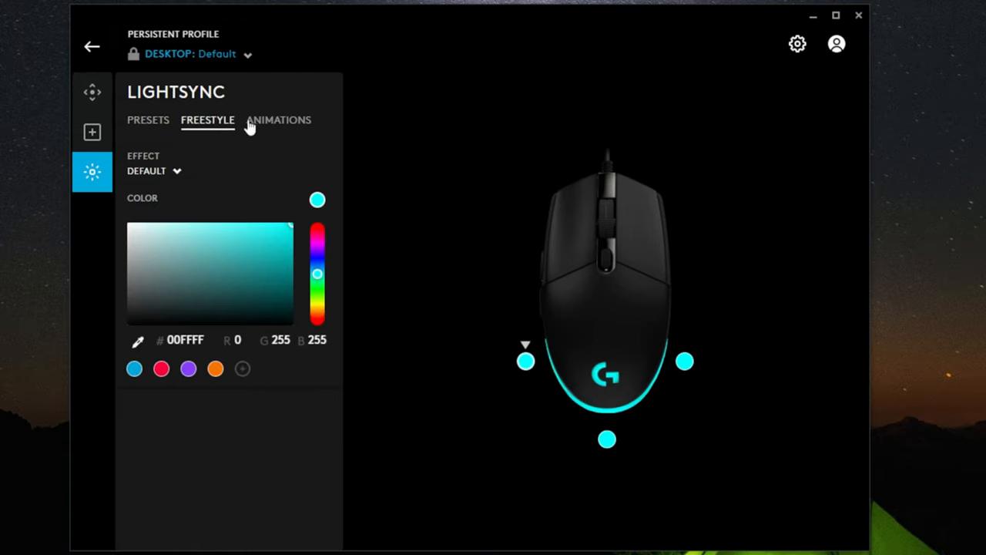
{"action": "left_click", "coordinate": [277, 120]}
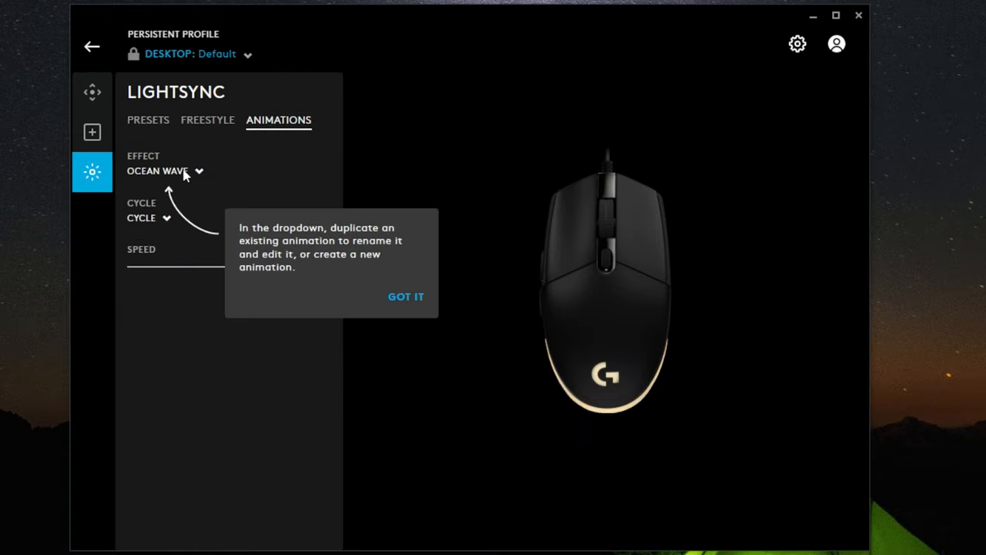